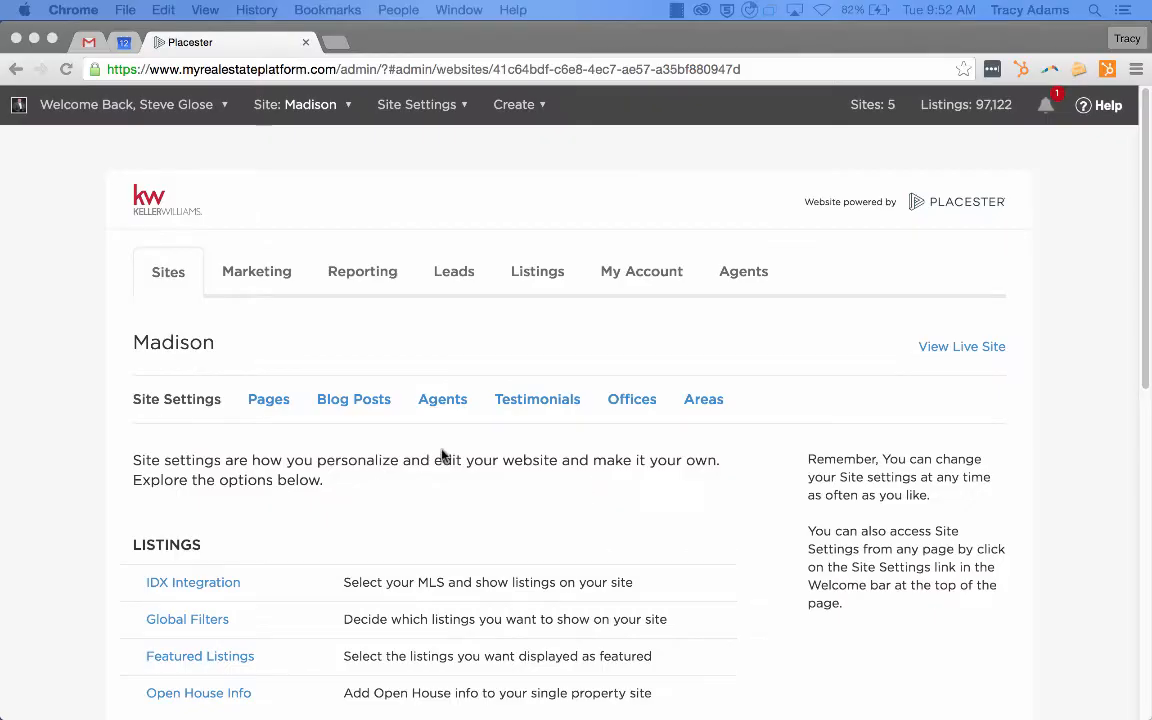
mouse_move(54, 340)
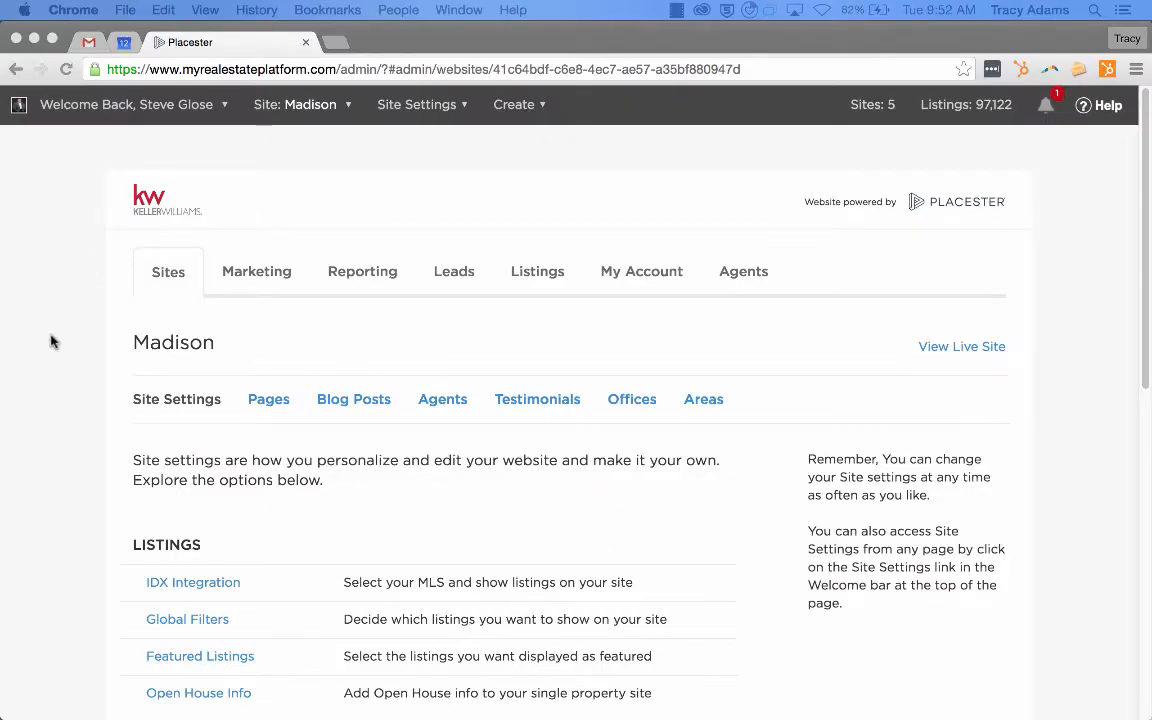
Step: Remove the About item from the Madison menu and confirm the deletion
scroll(down, 3)
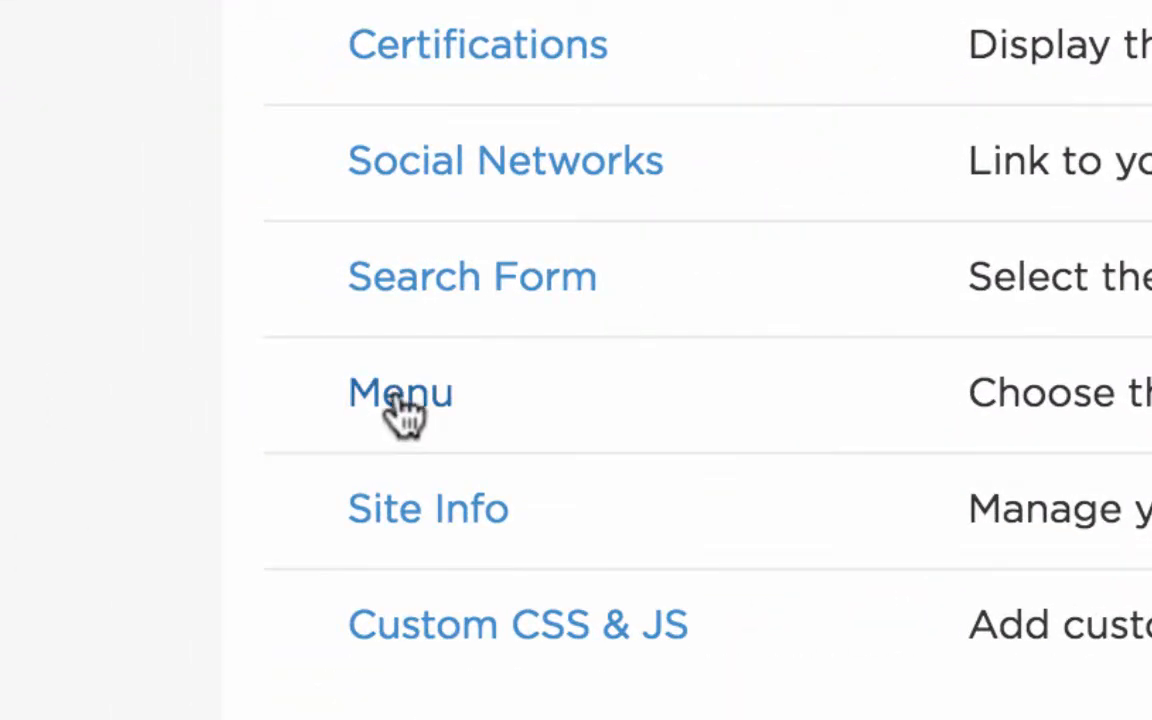
click(400, 392)
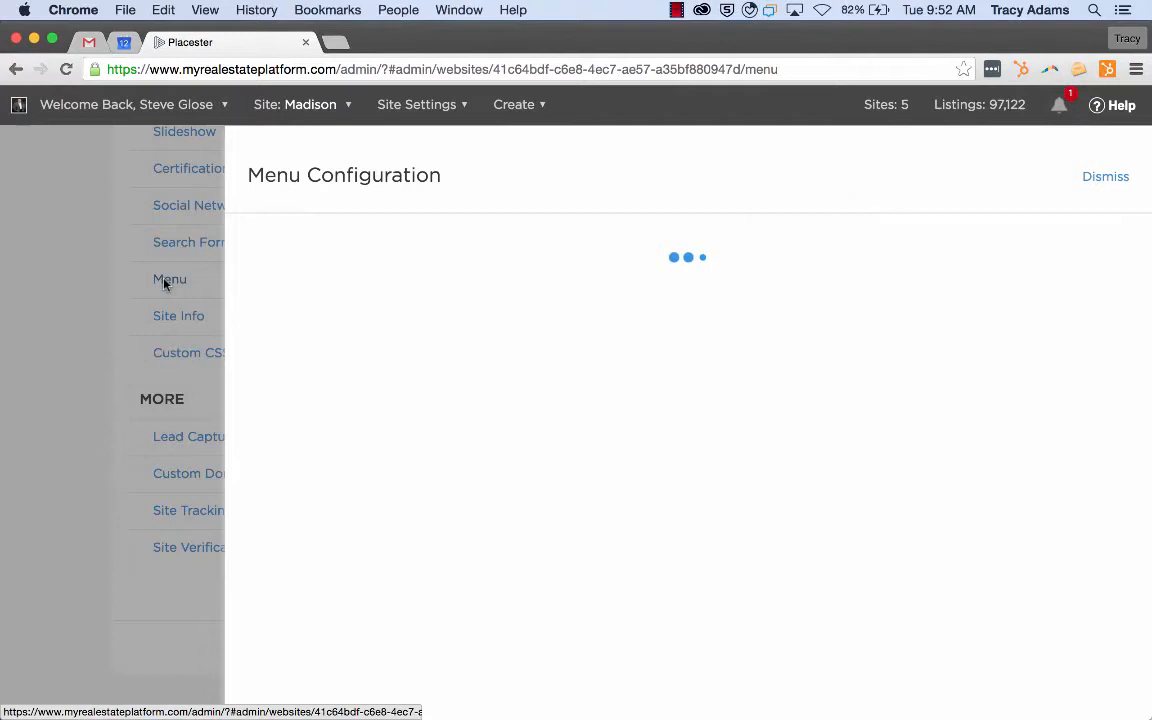
click(168, 280)
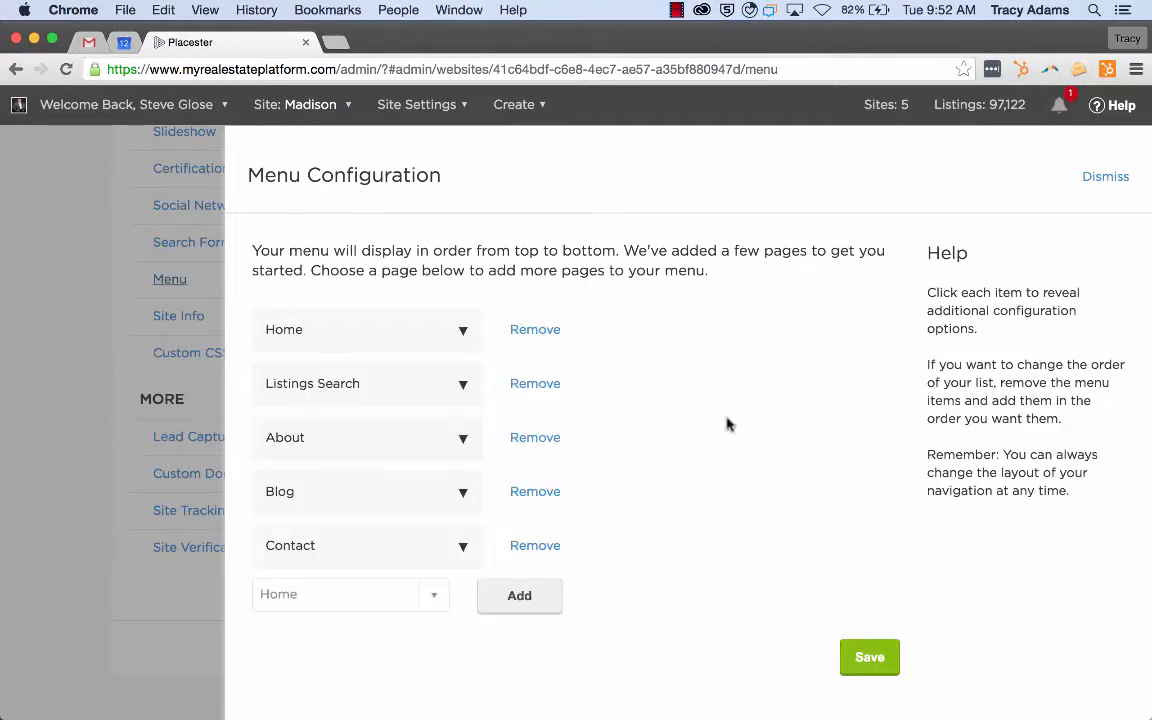
mouse_move(840, 478)
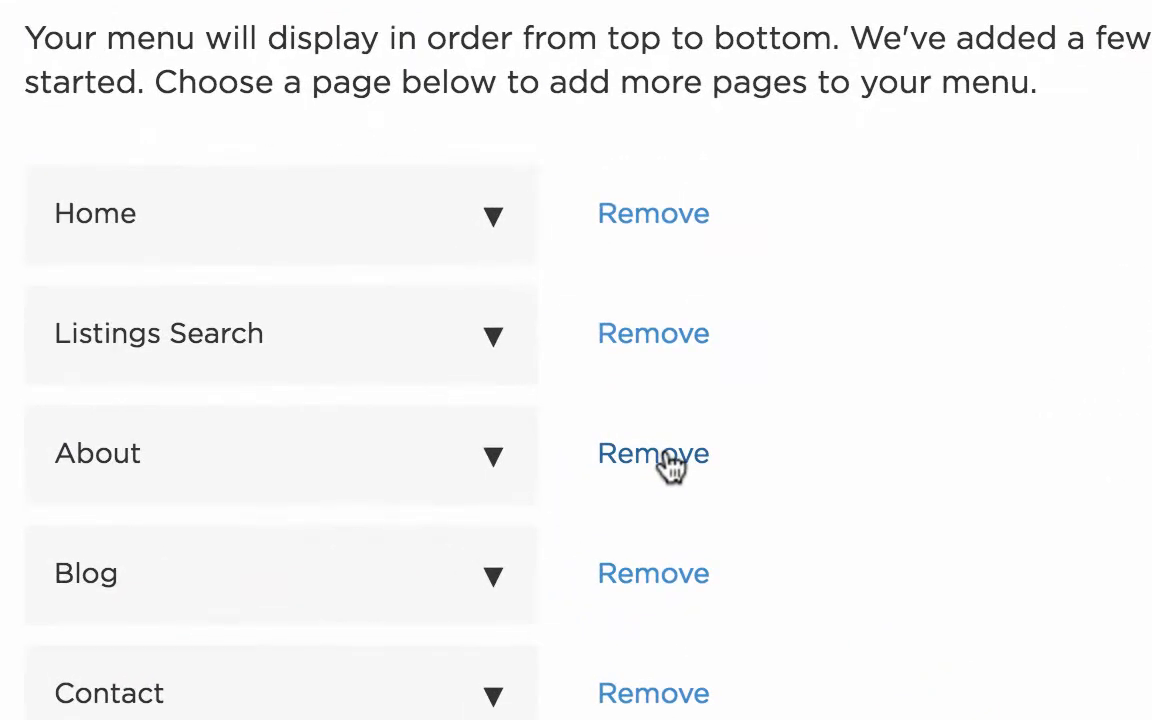
click(652, 452)
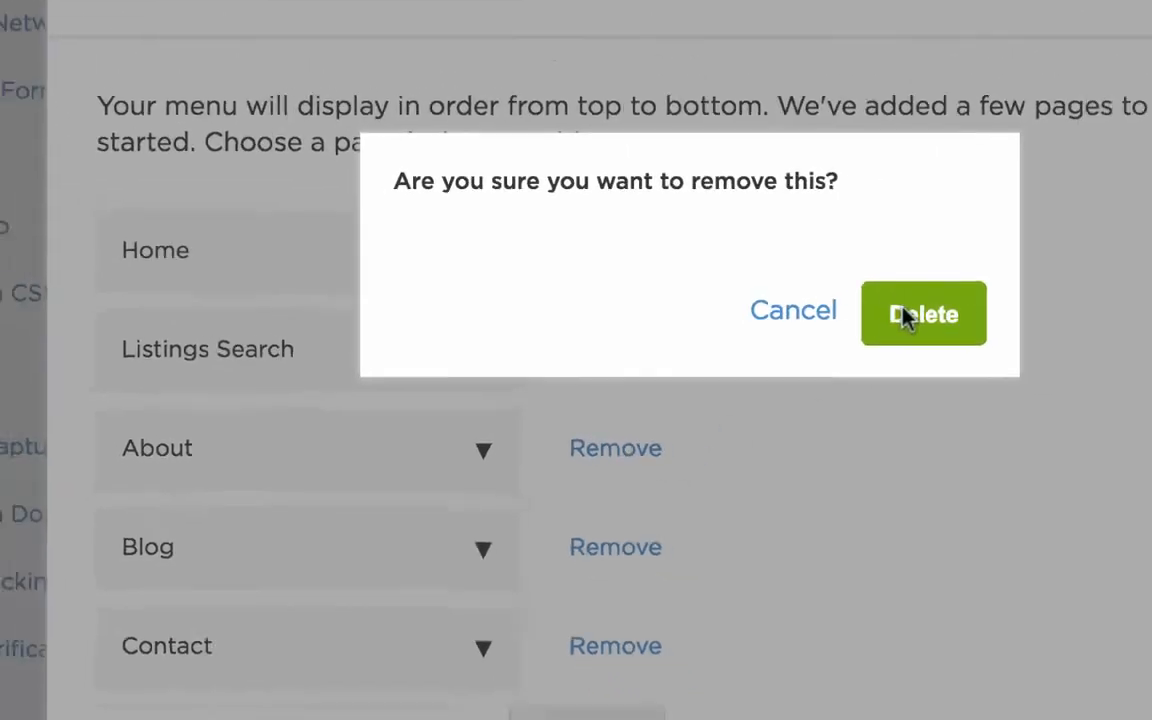
click(924, 312)
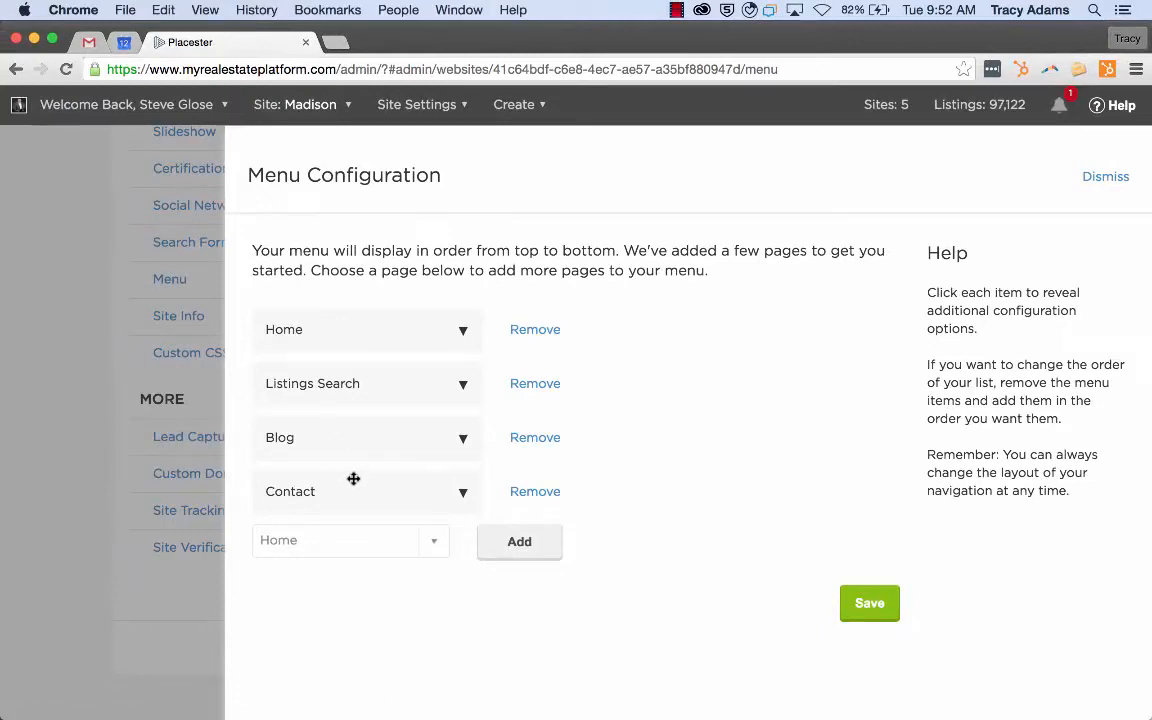
Step: Add the About page back into the menu from the page dropdown, listed after Home
click(350, 540)
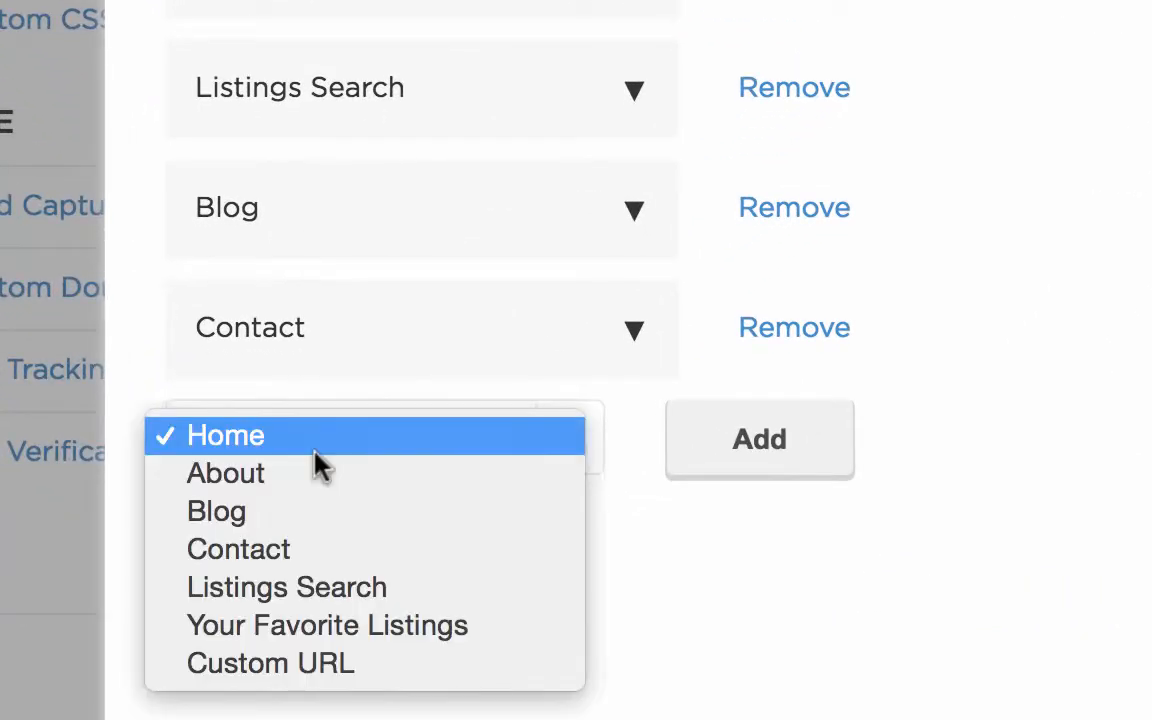
mouse_move(330, 472)
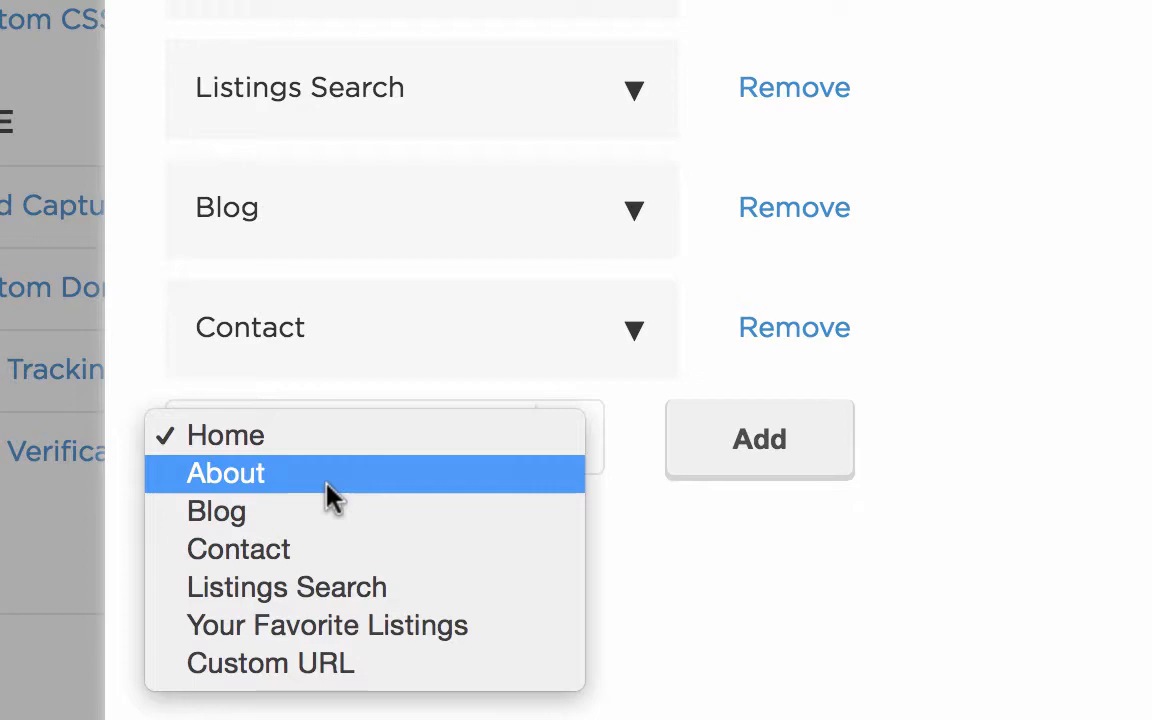
click(224, 472)
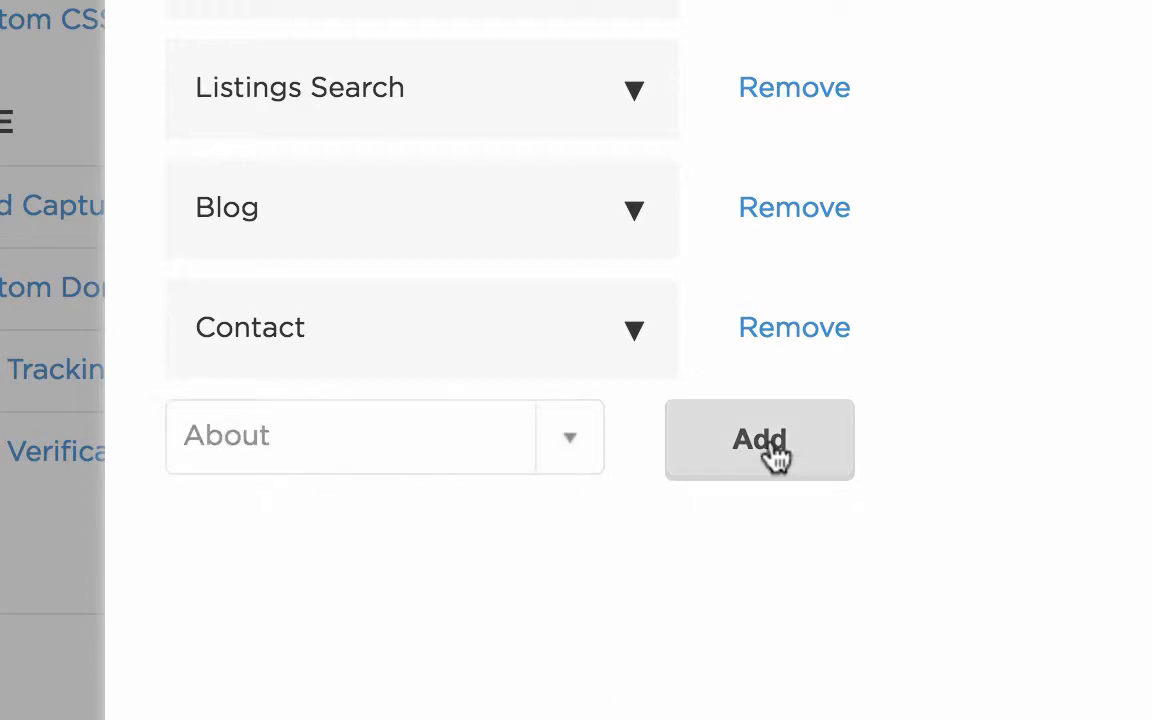
click(760, 440)
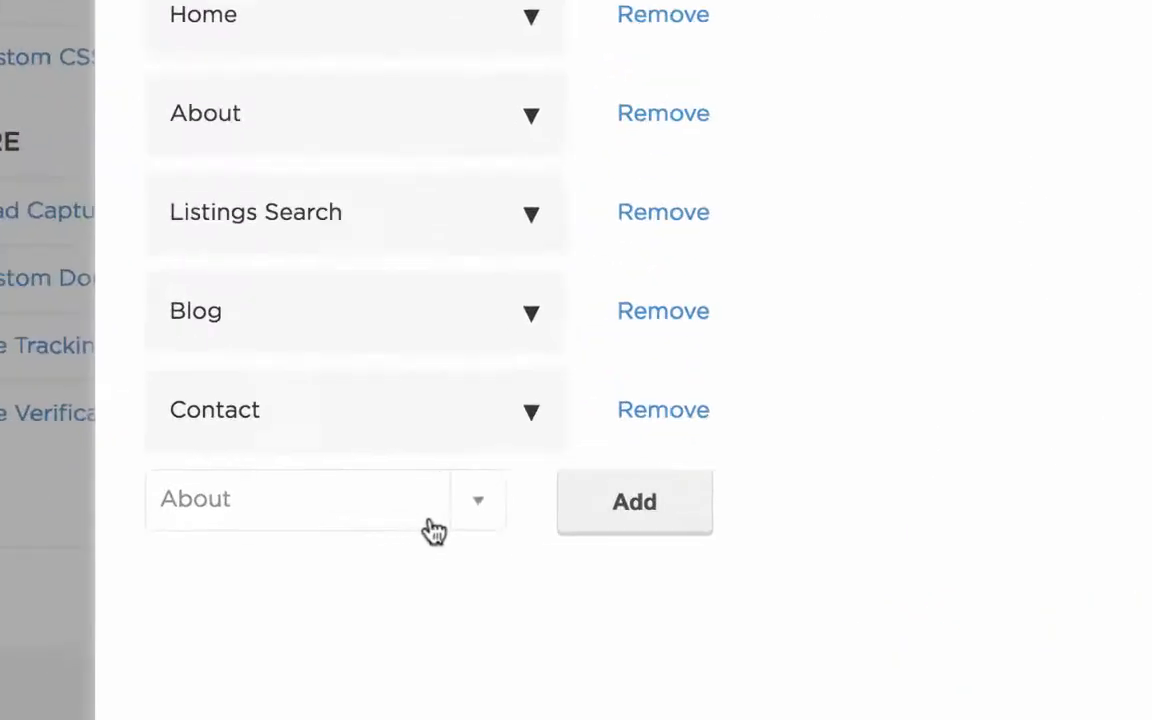
click(476, 500)
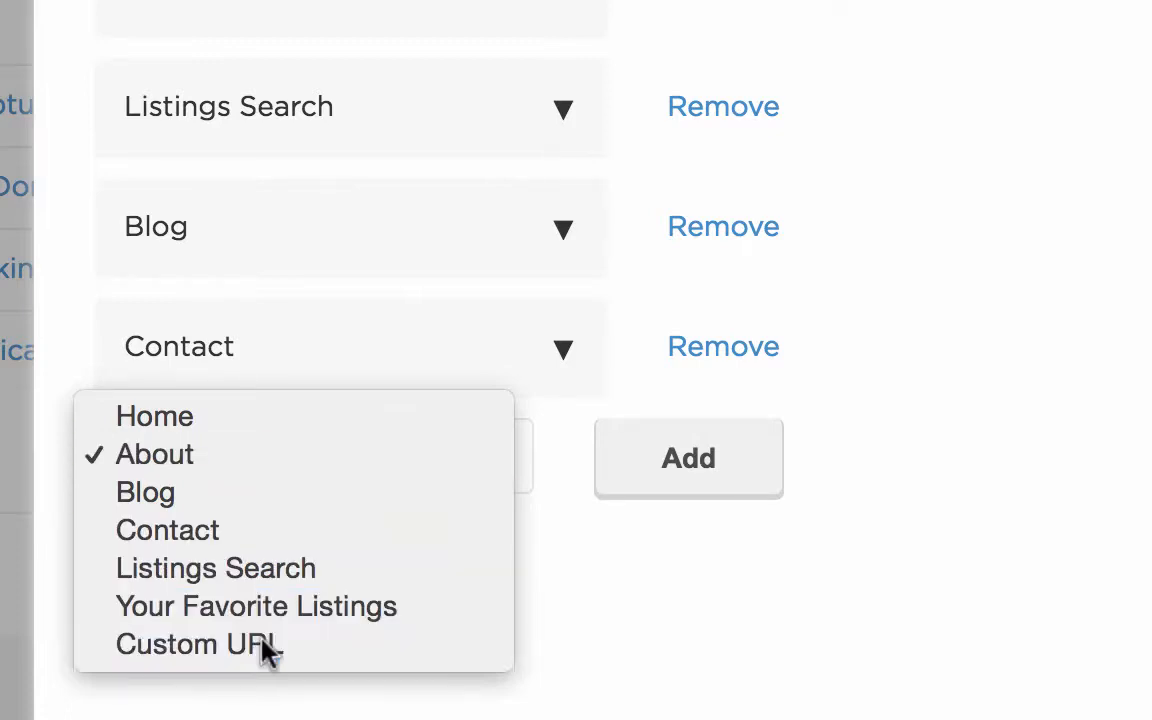
click(196, 644)
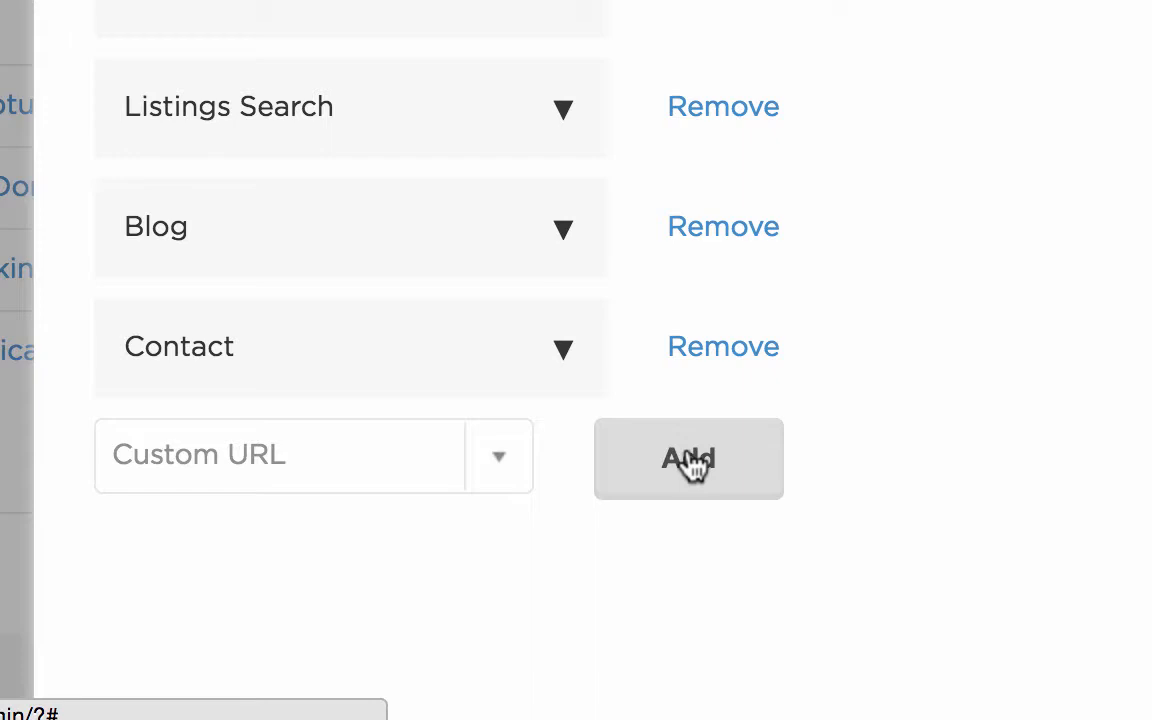
click(688, 458)
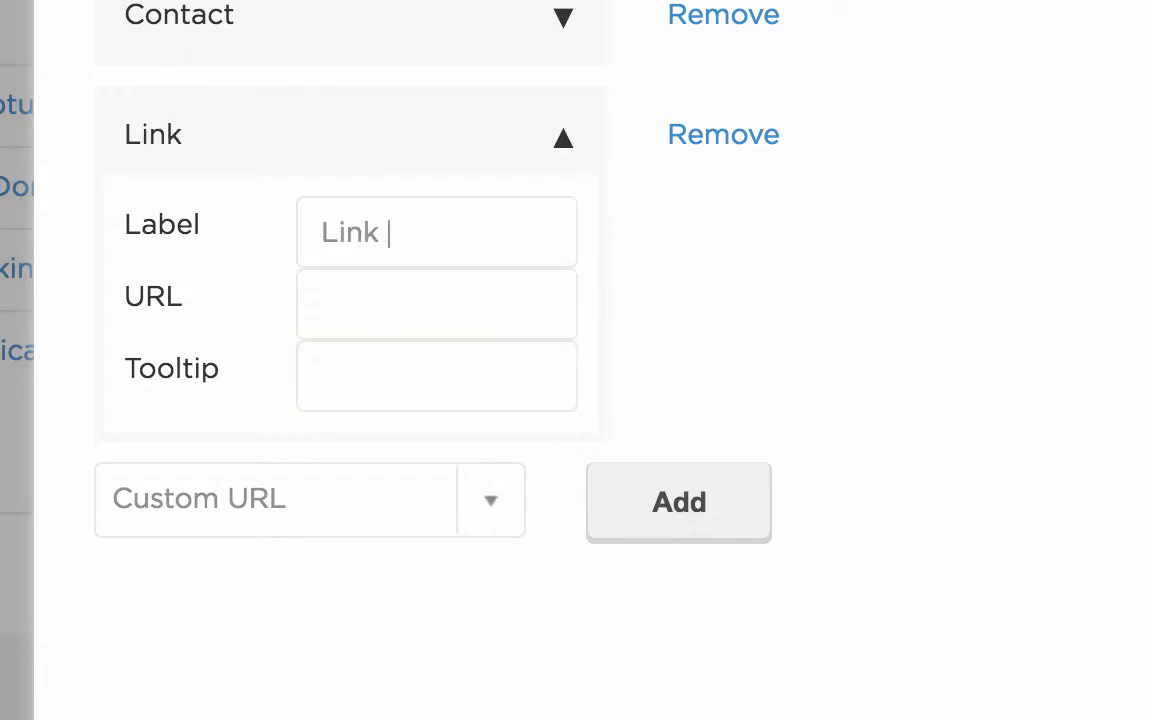
text(Name)
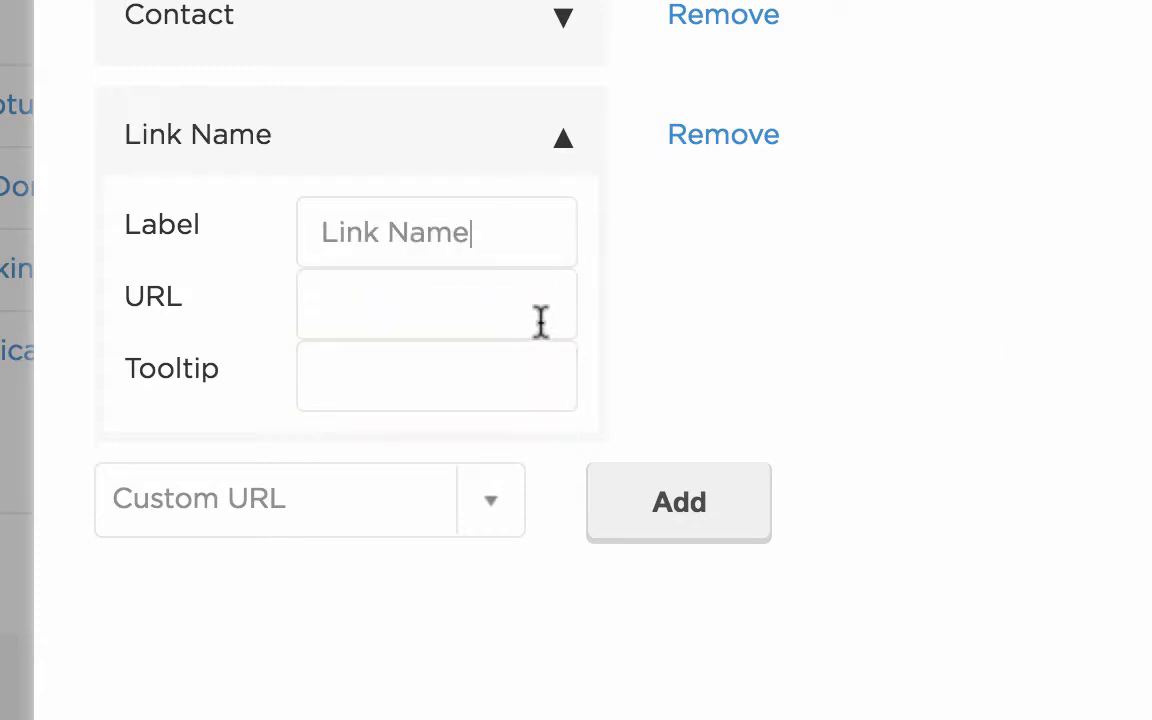
text(http://www.)
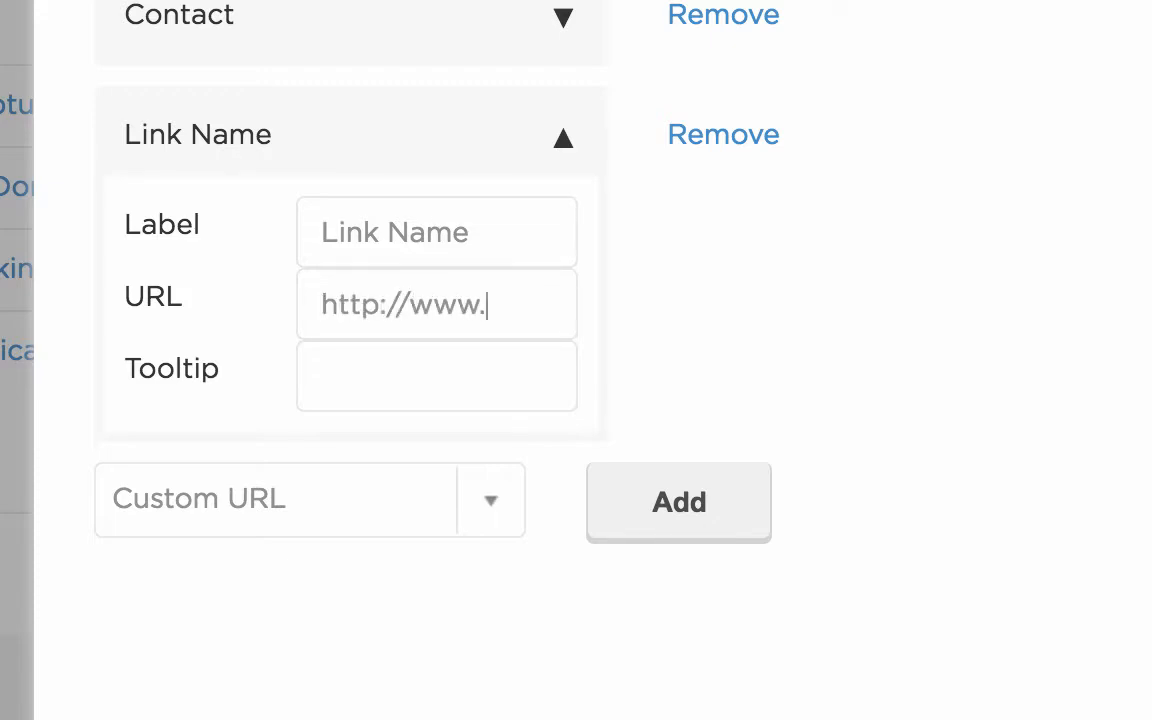
text(brandco)
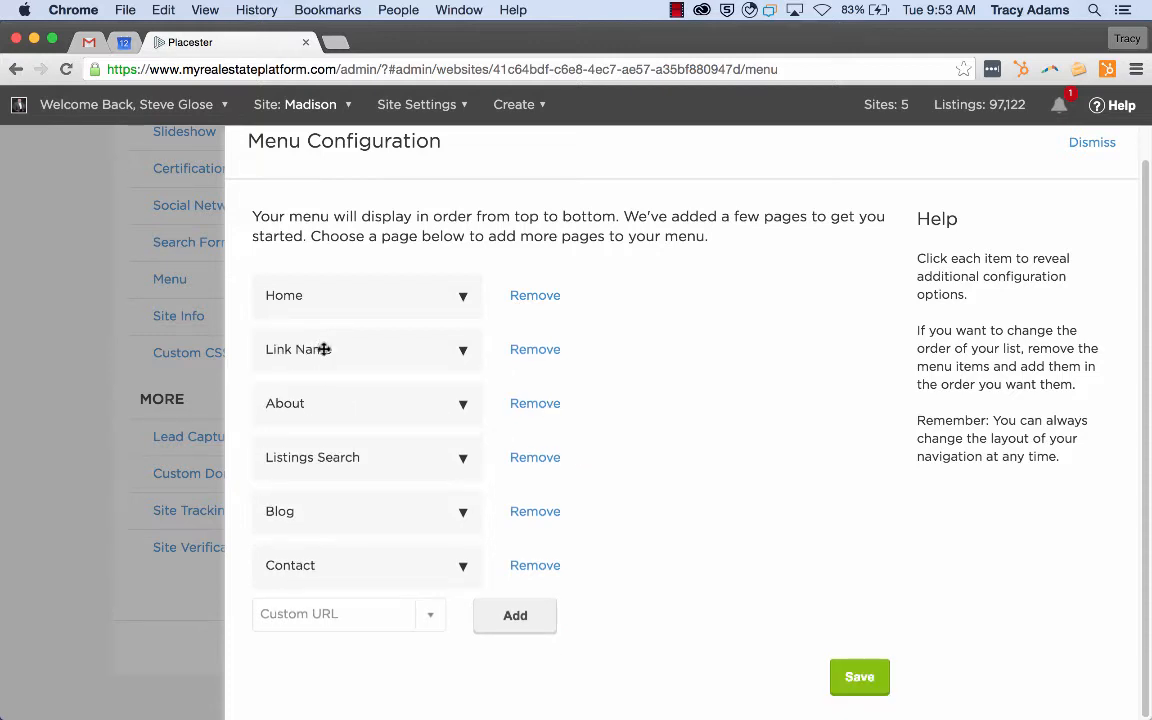
mouse_move(328, 348)
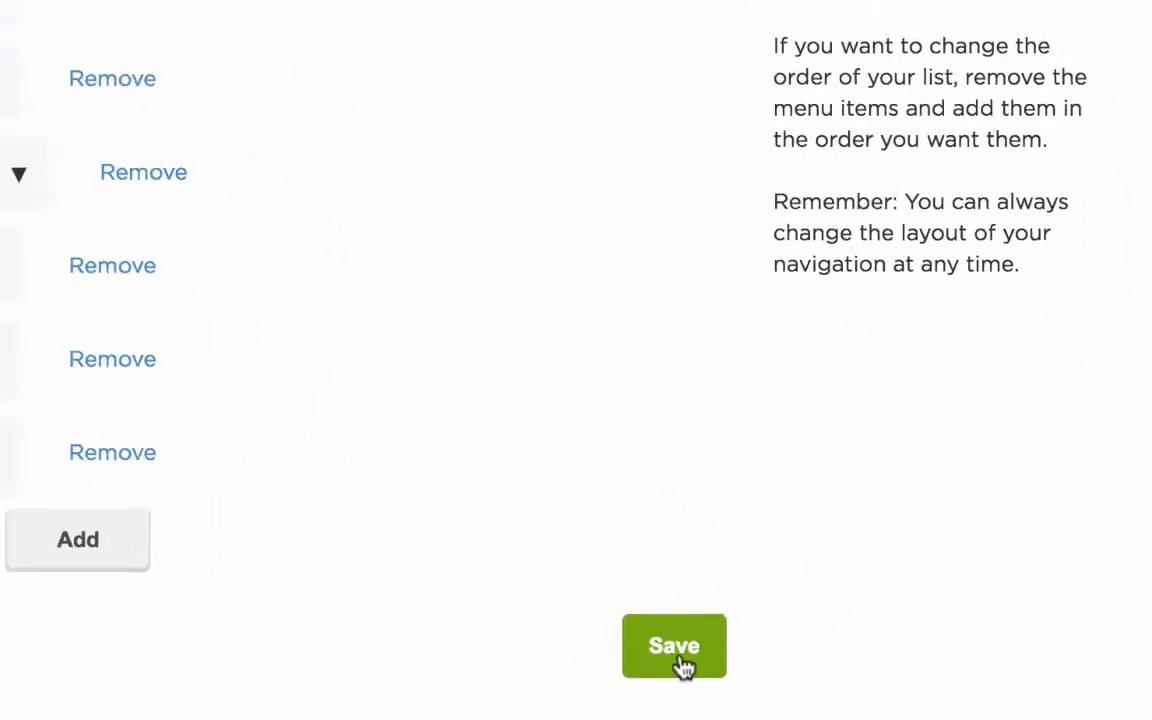
Step: Save the menu settings and view the live Madison site
click(674, 646)
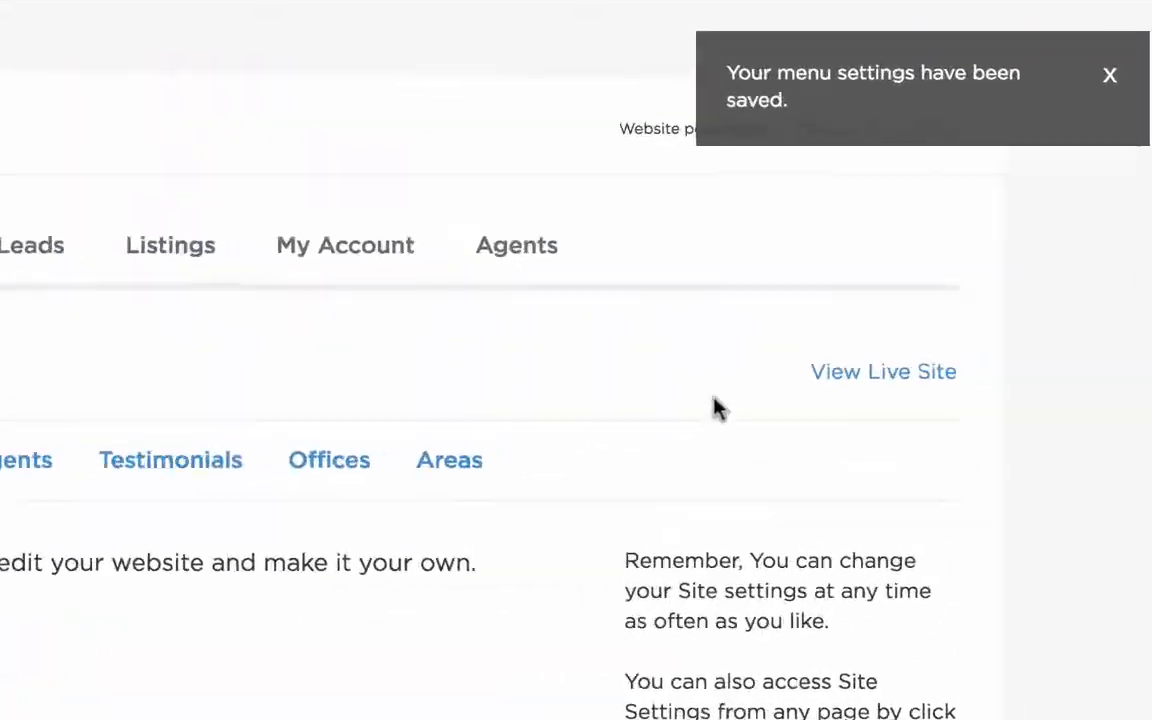
click(884, 370)
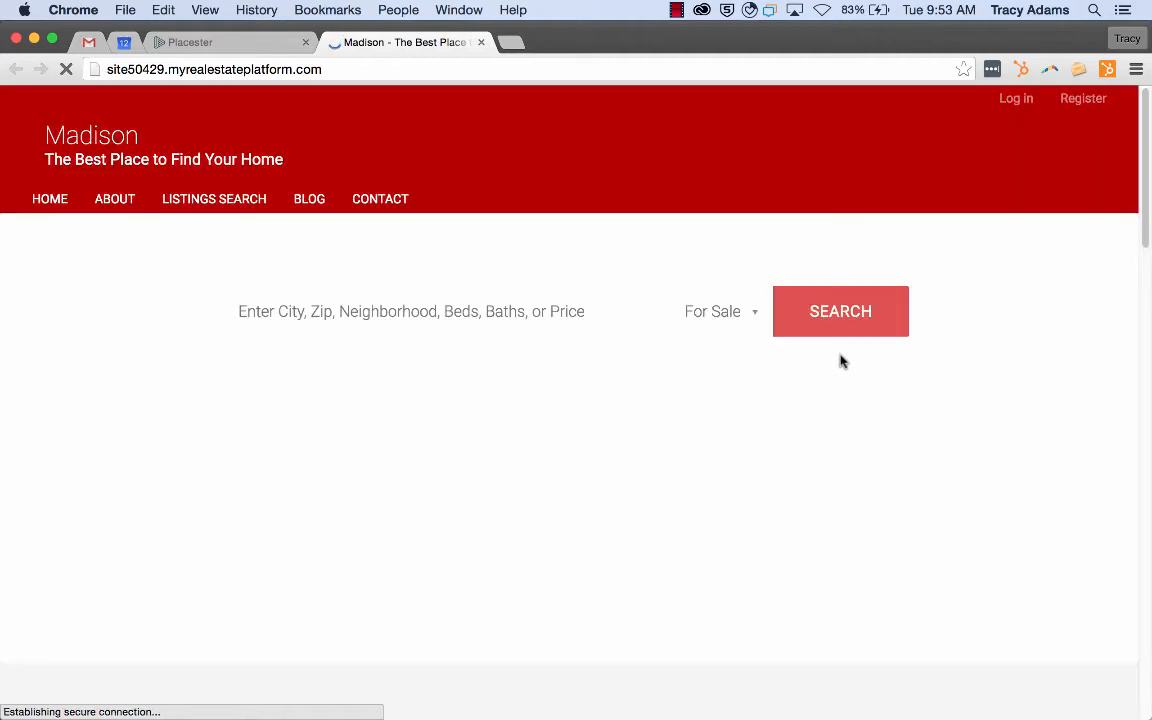
mouse_move(164, 348)
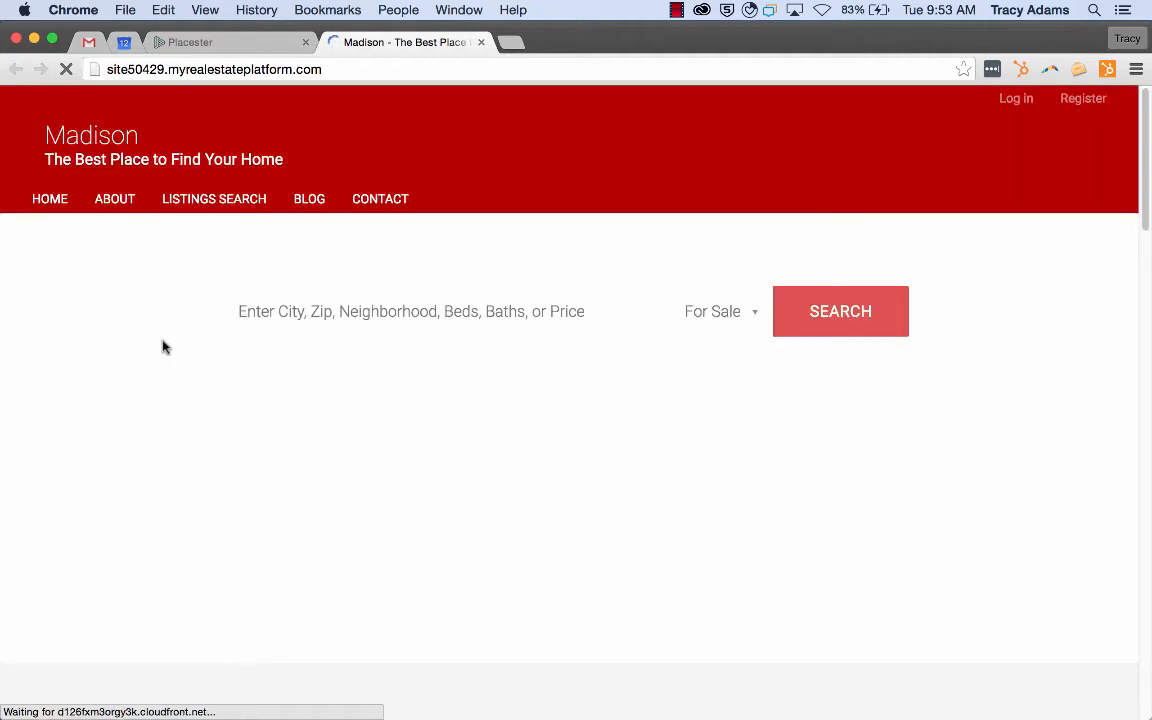